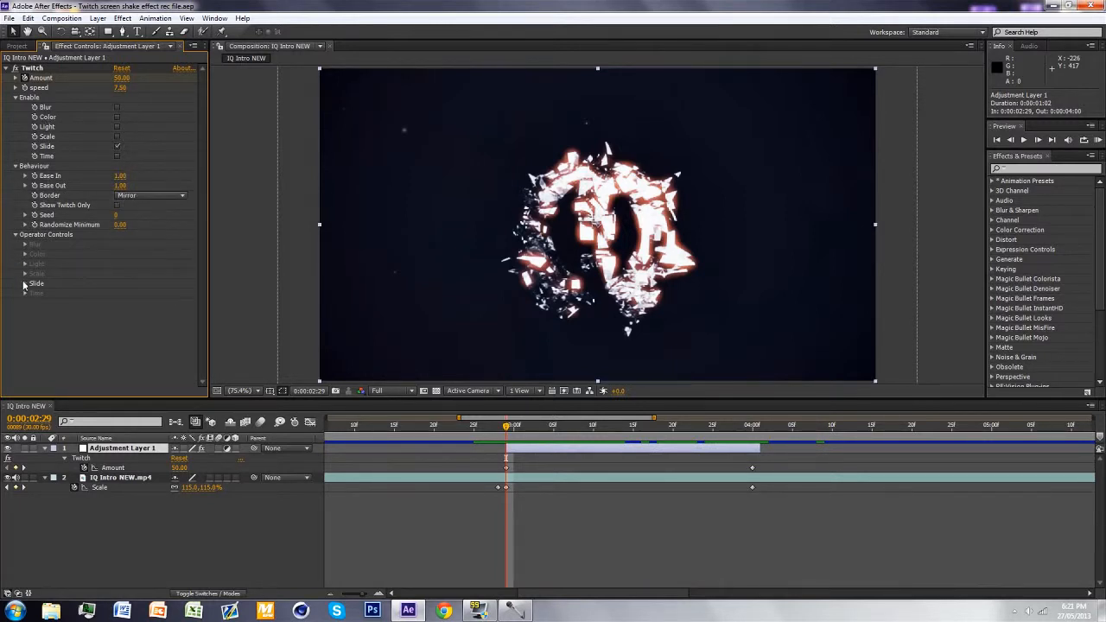
Reveal the Twitch effect's Slide operator settings and preview the glitched logo near 4 seconds
left_click(25, 283)
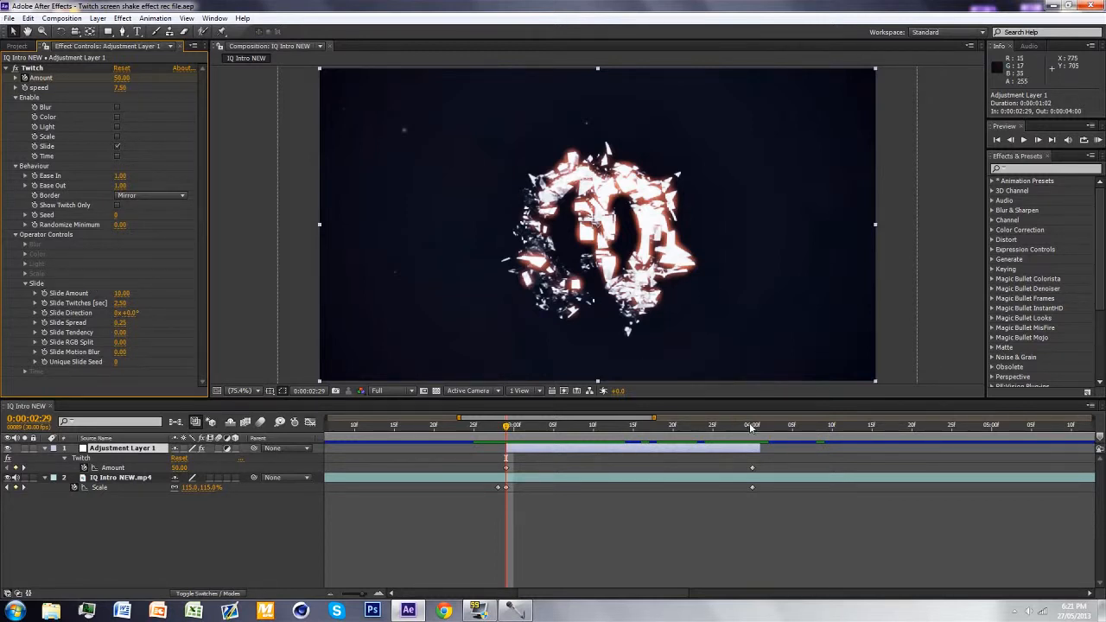
left_click(752, 425)
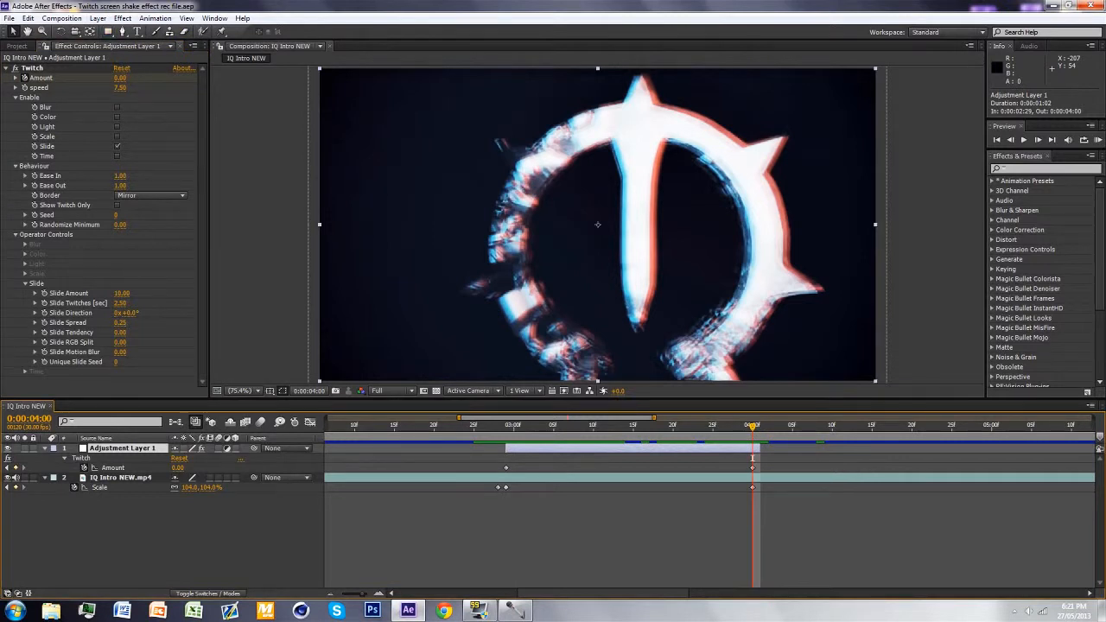